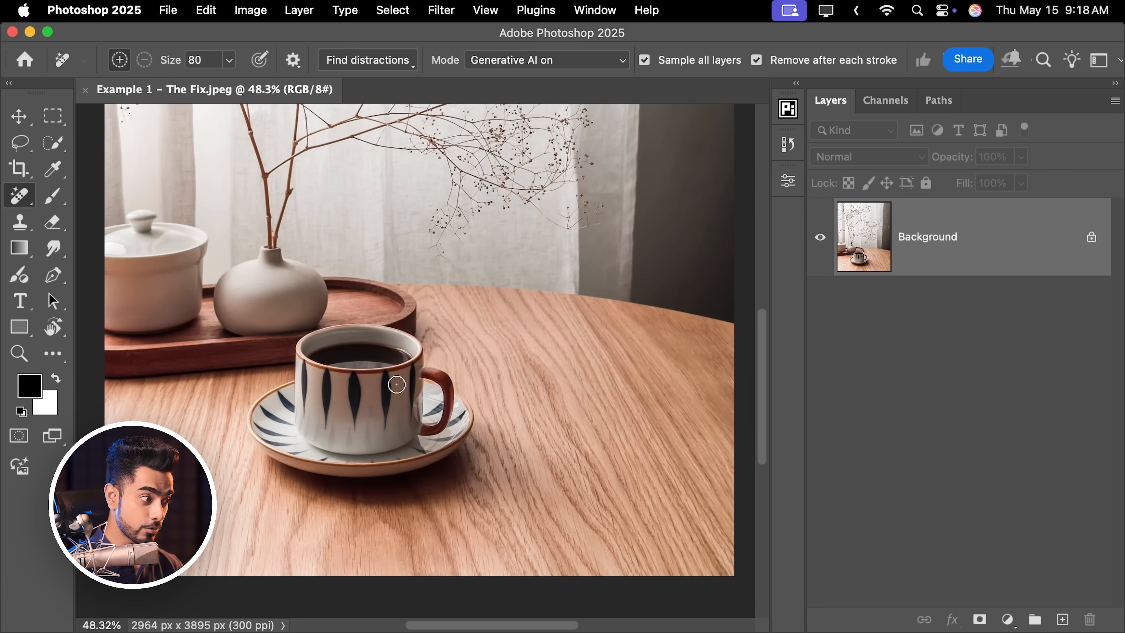
- Brush over the cup and saucer, then over the generated white cup and bowl replacements
left_click_drag(396, 384, 271, 384)
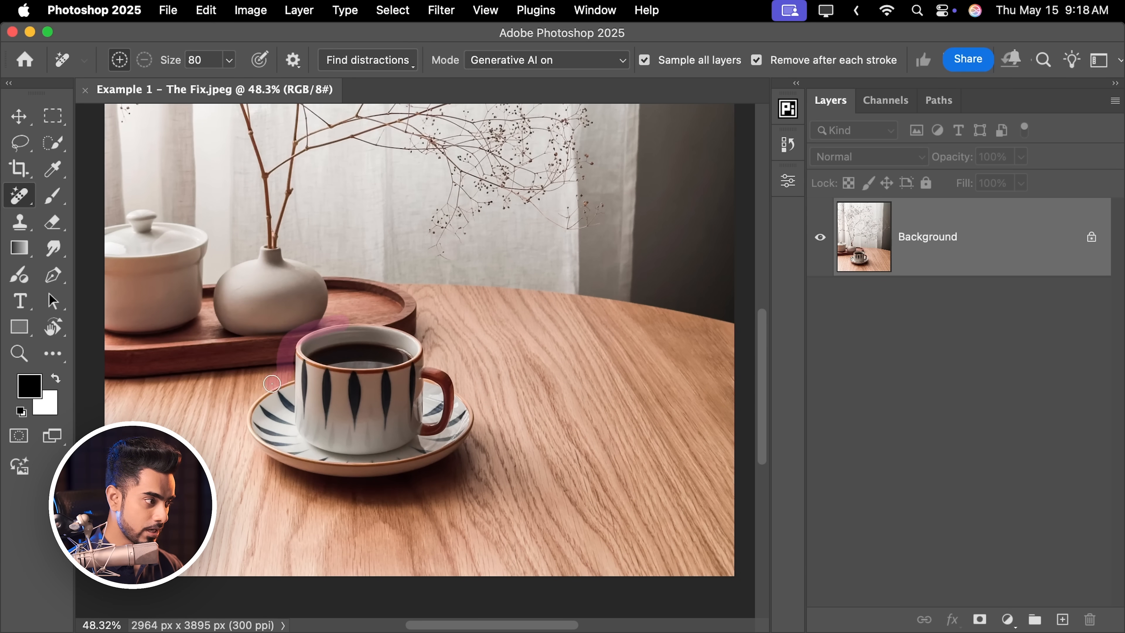
left_click_drag(272, 384, 386, 327)
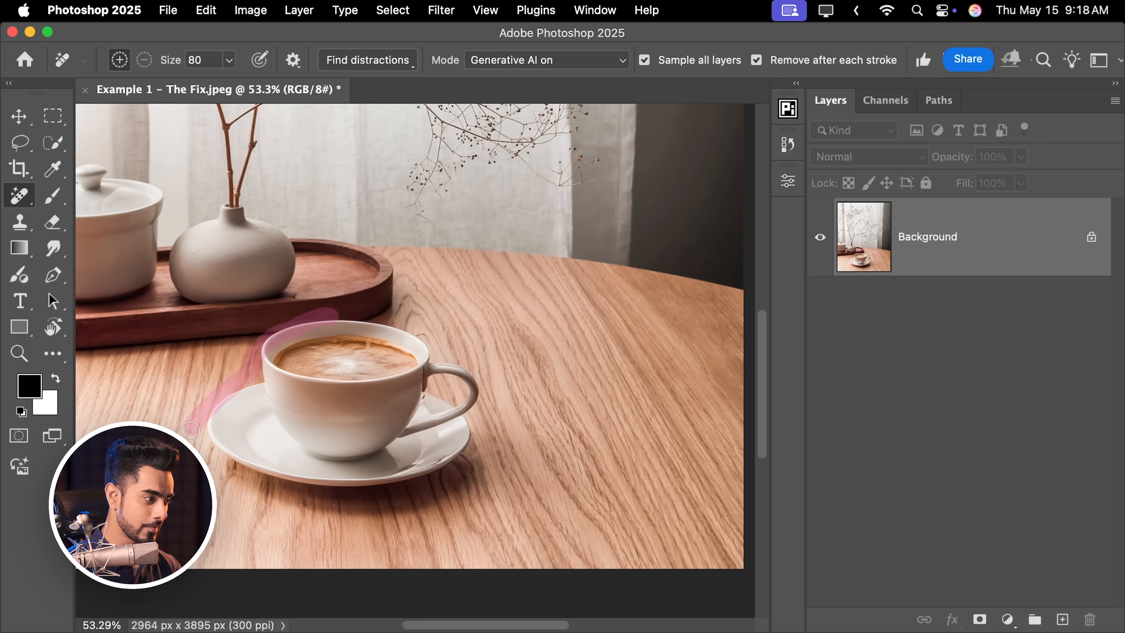
left_click_drag(194, 430, 491, 403)
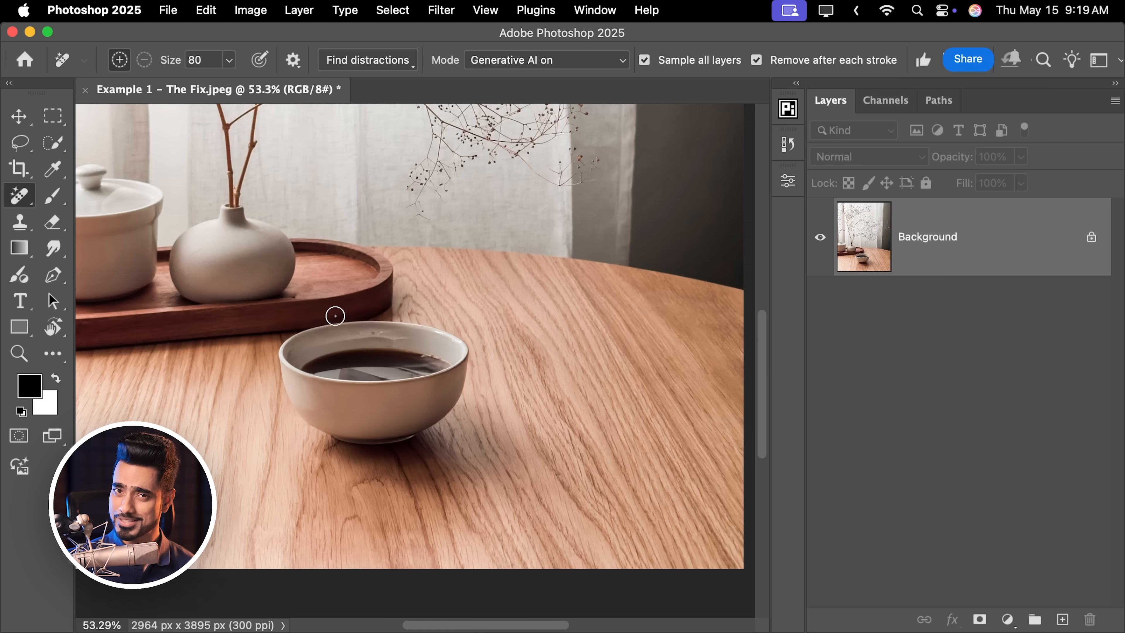
left_click_drag(335, 316, 285, 342)
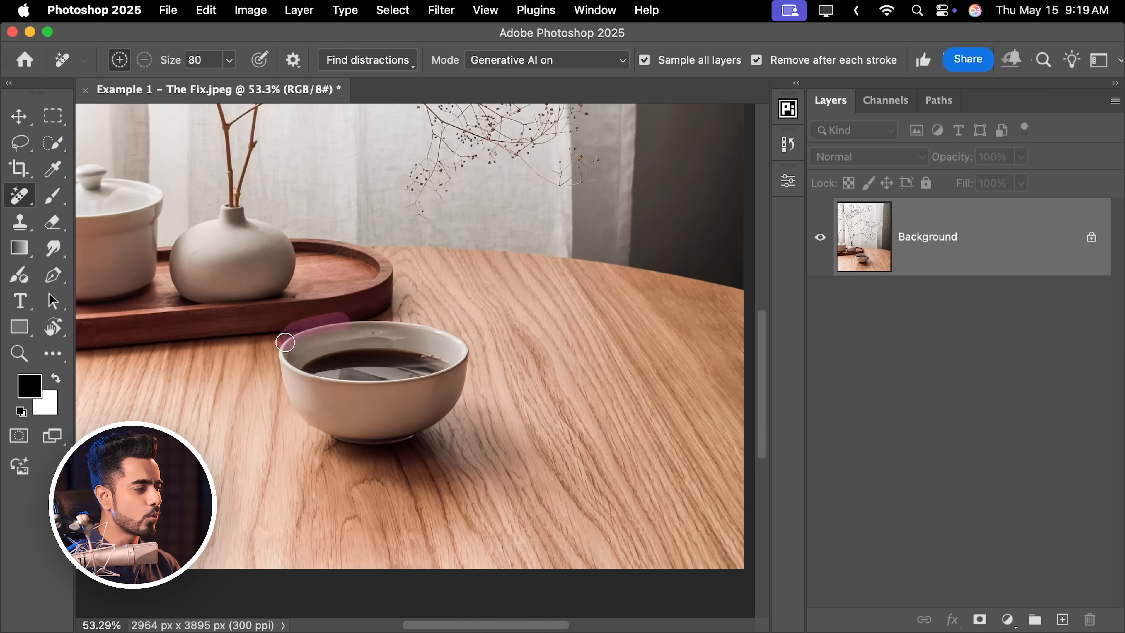
left_click_drag(284, 342, 493, 388)
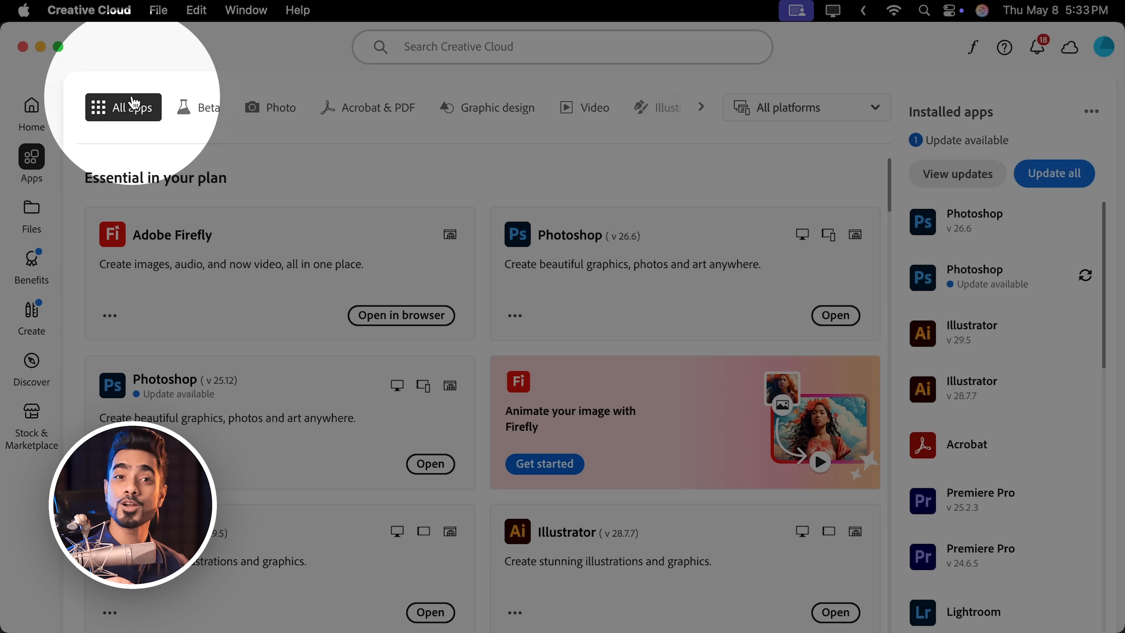
- Show the Beta category of apps to find Photoshop (Beta)
left_click(199, 106)
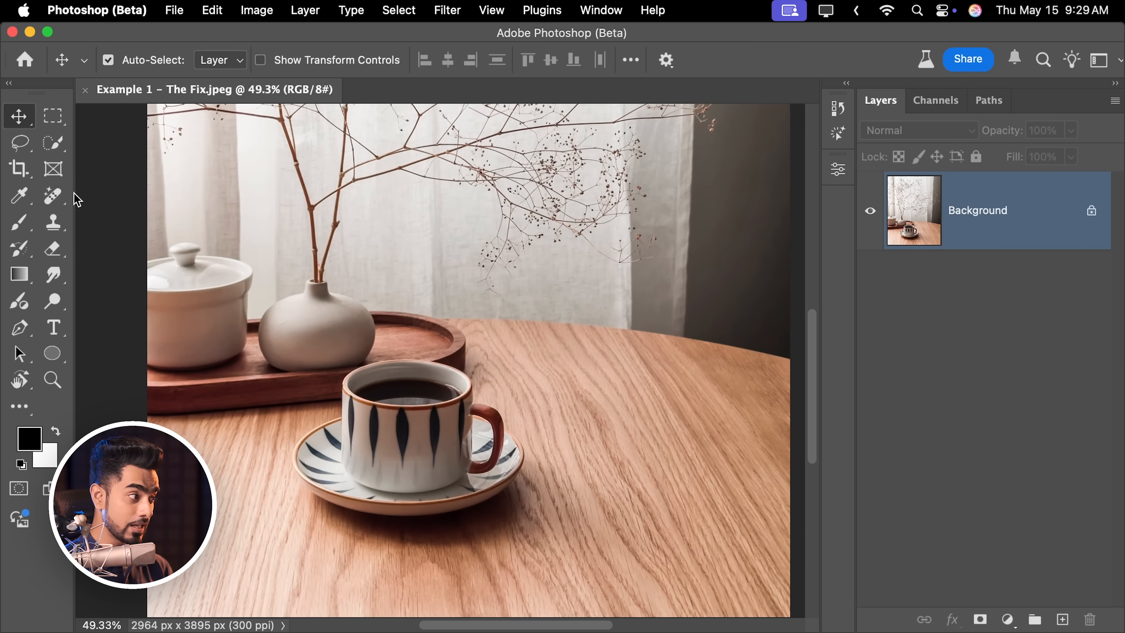
- Erase the patterned cup and saucer with the Remove tool, leaving only the wooden table
left_click(52, 194)
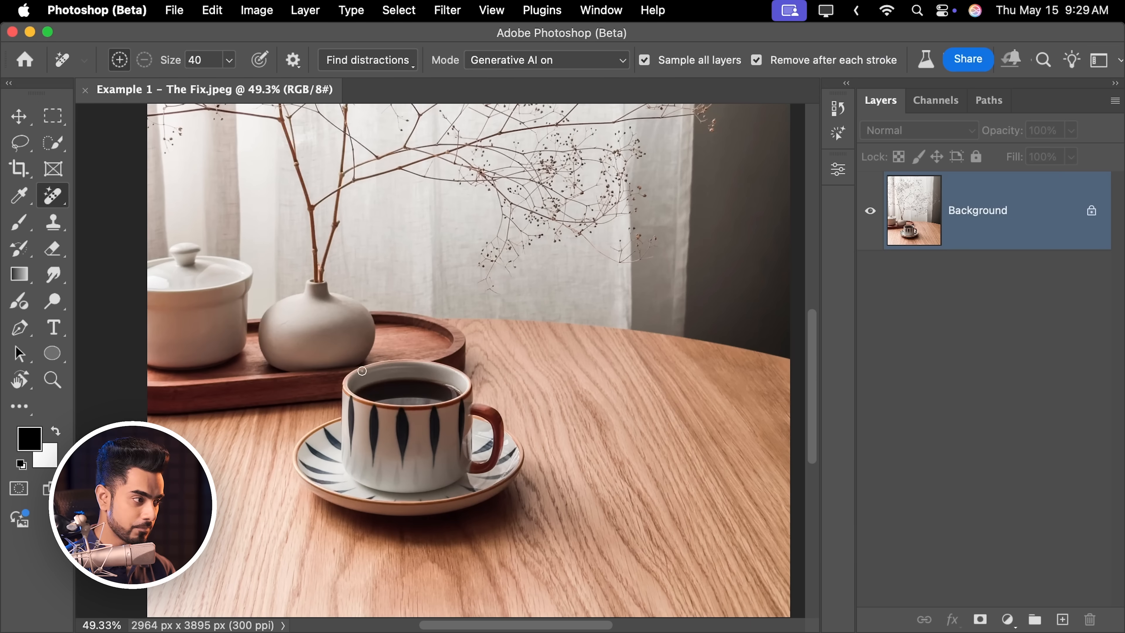
left_click_drag(363, 370, 294, 435)
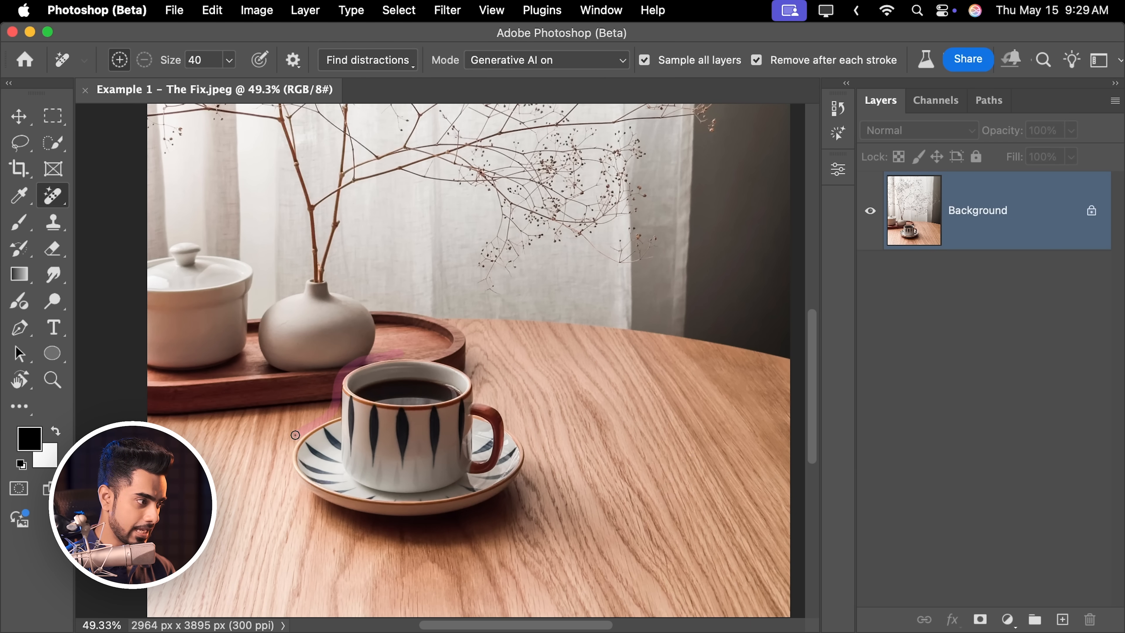
left_click_drag(294, 435, 566, 464)
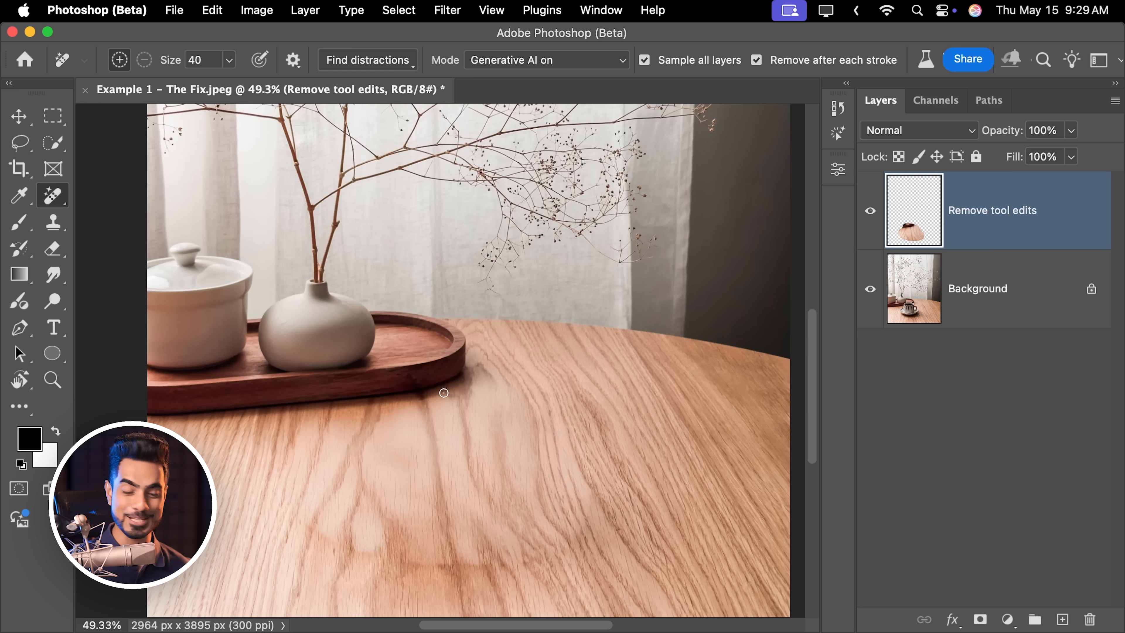
scroll("down", 3)
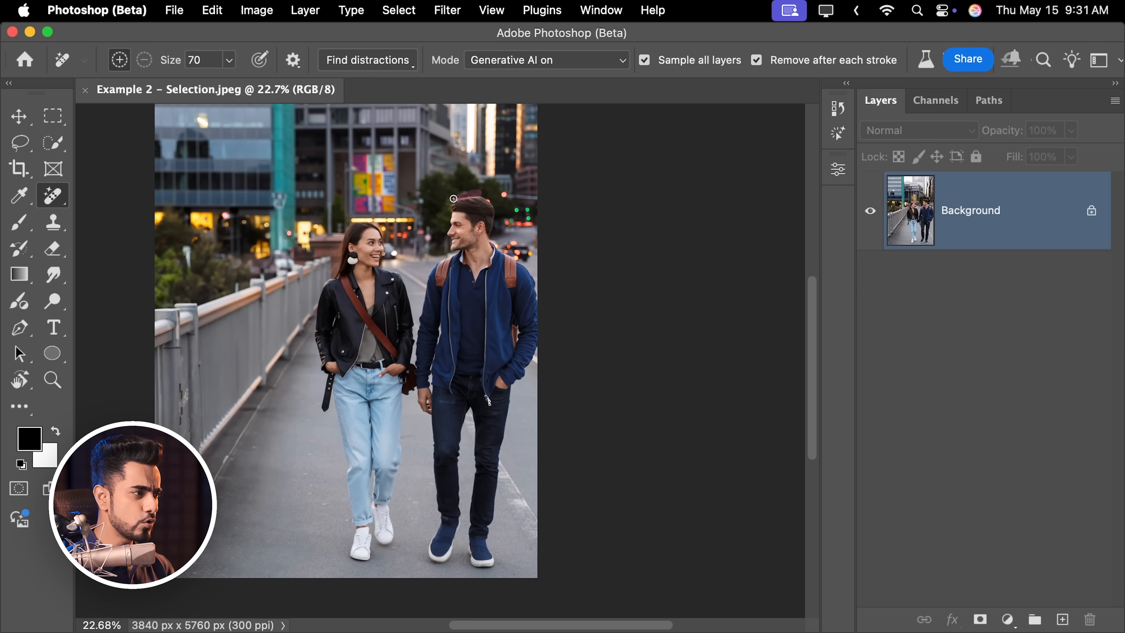
- Roughly brush around the man, then switch to the Object Selection tool
left_click_drag(453, 198, 422, 551)
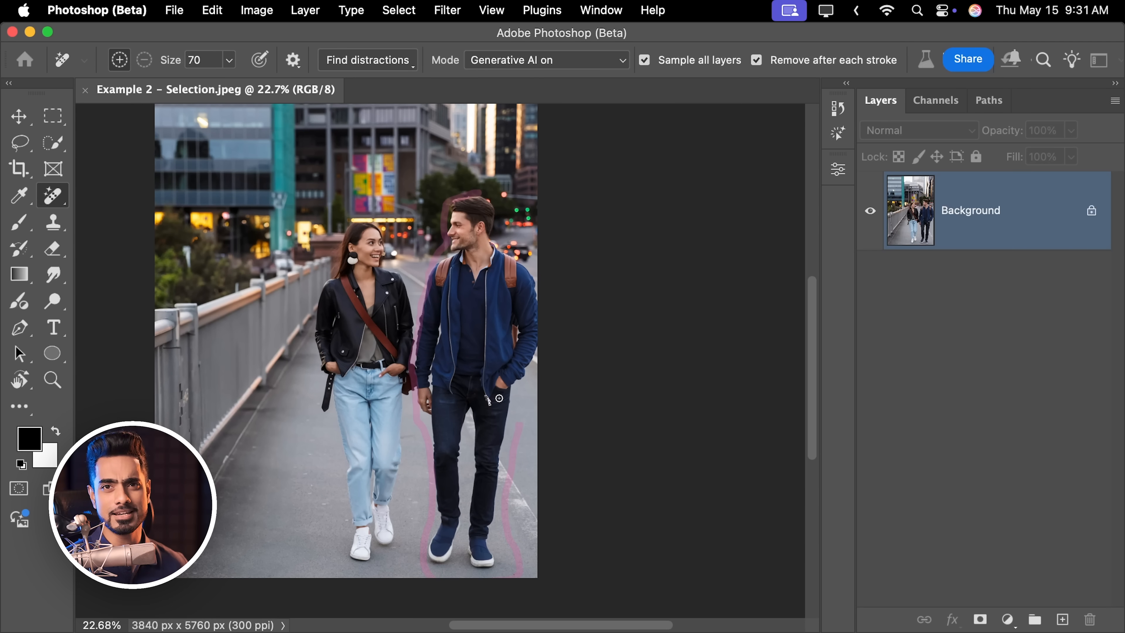
left_click(20, 142)
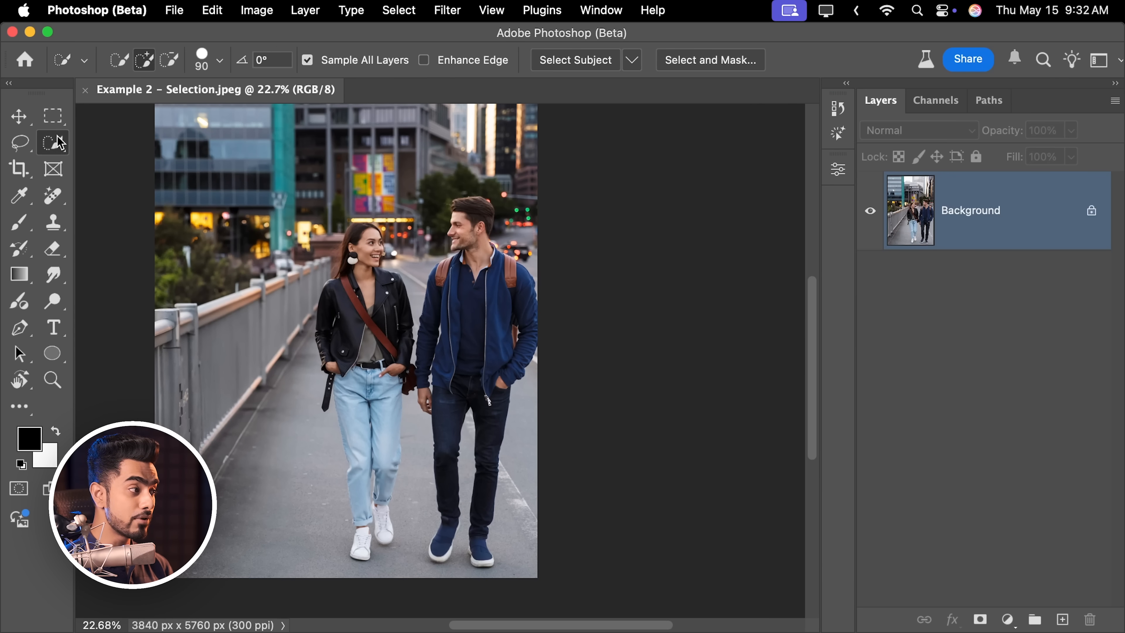
left_click(53, 141)
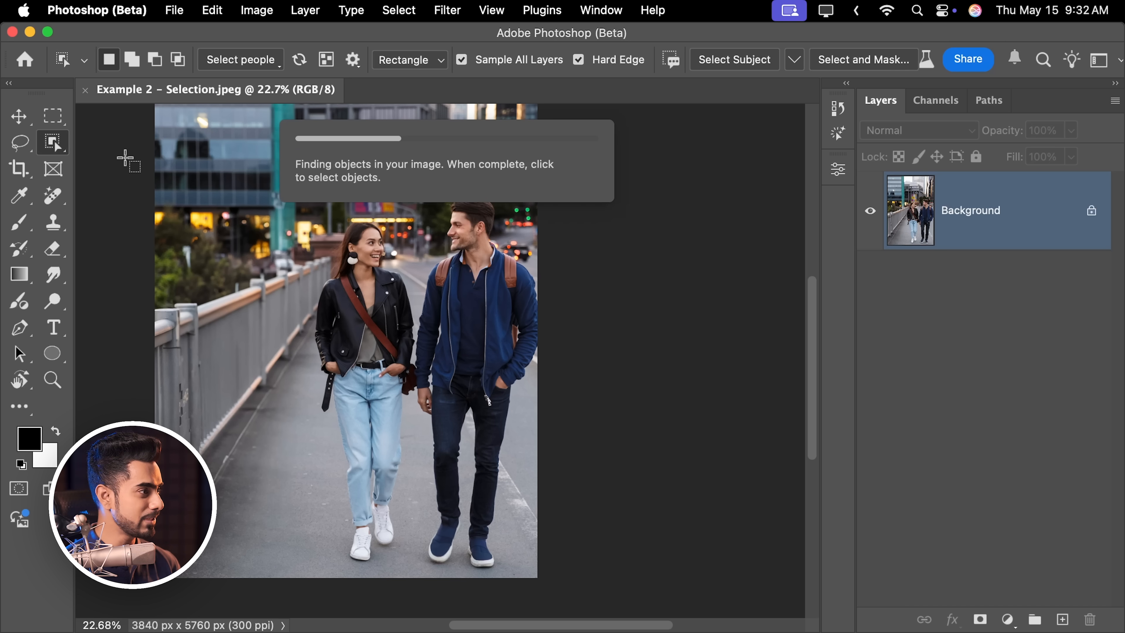
- From Select people, pick the man and select his Entire person
left_click(241, 59)
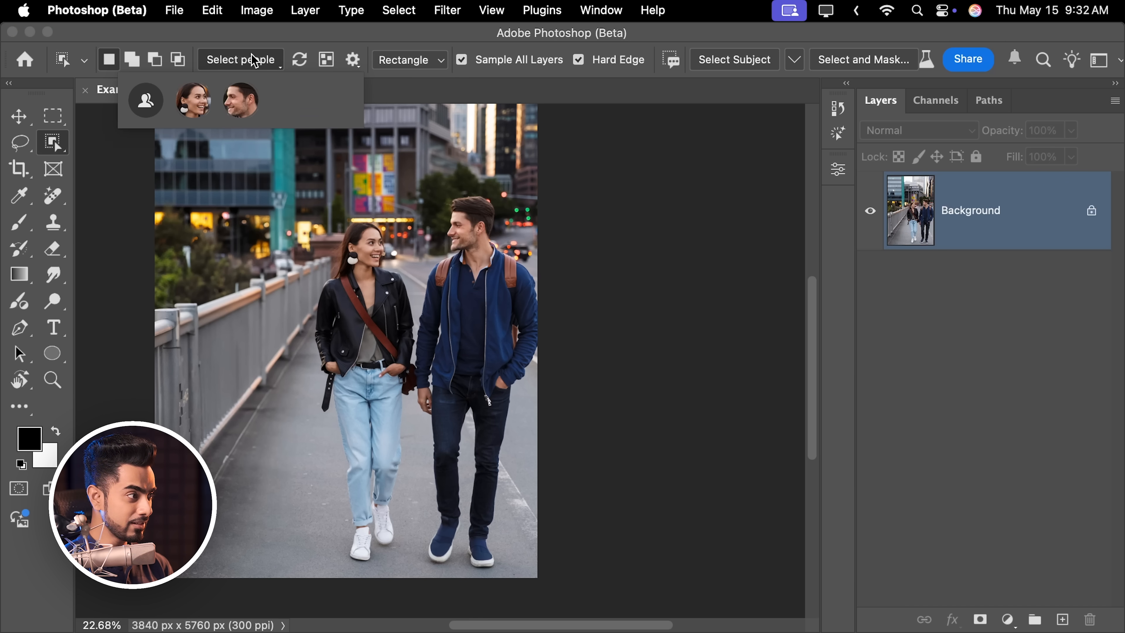
left_click(240, 100)
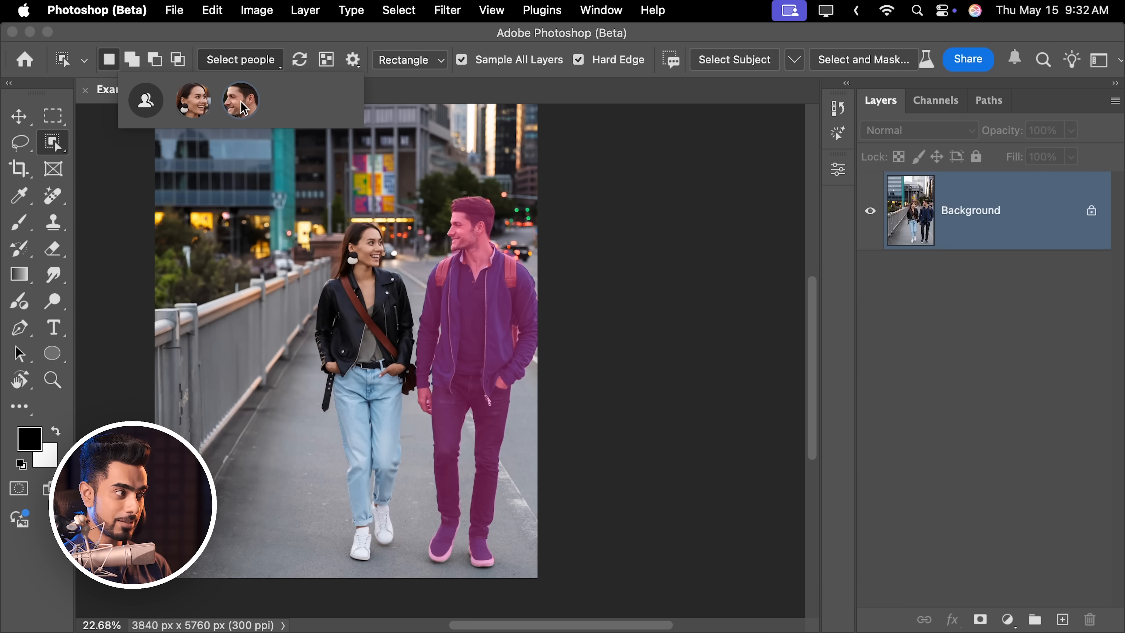
left_click(240, 99)
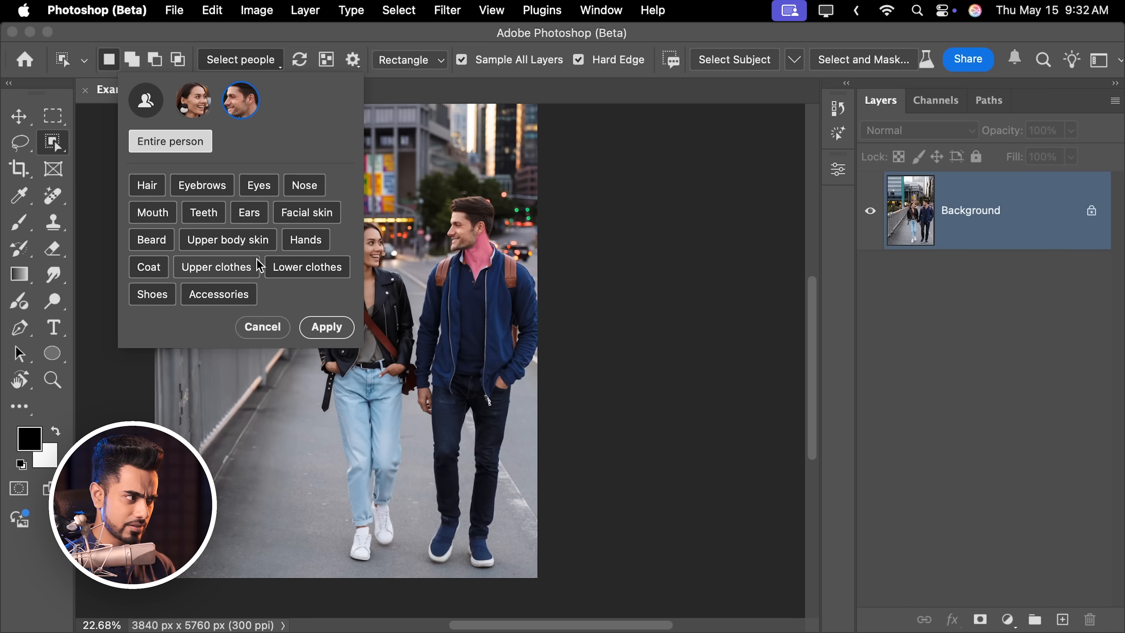
left_click(326, 327)
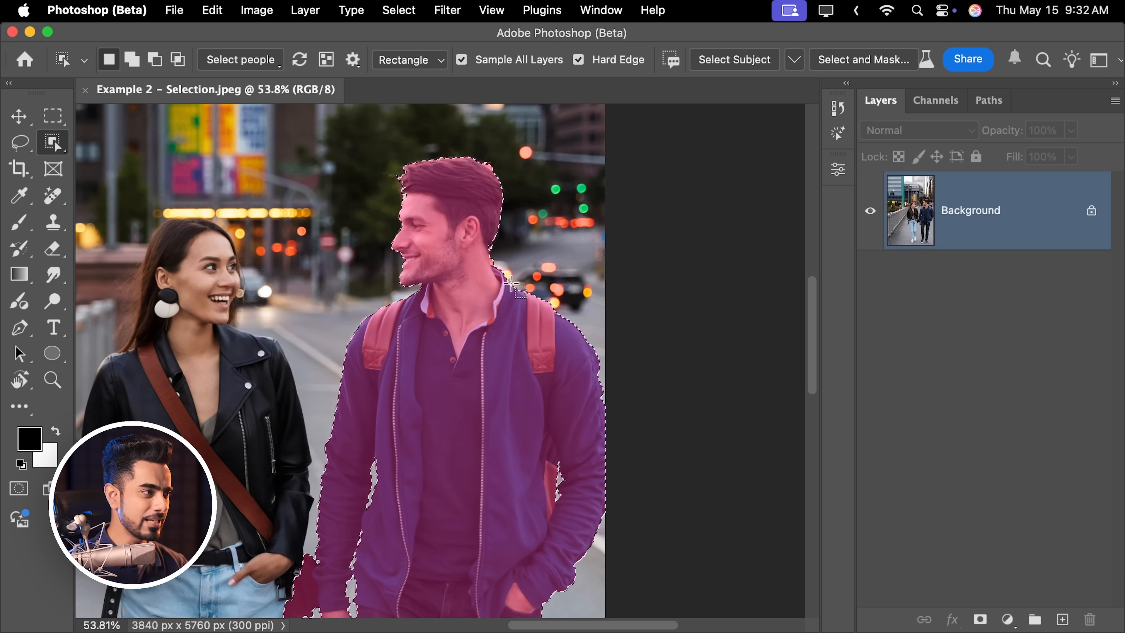
- Expand the man's selection by 40 pixels via Select > Modify > Expand
left_click(399, 10)
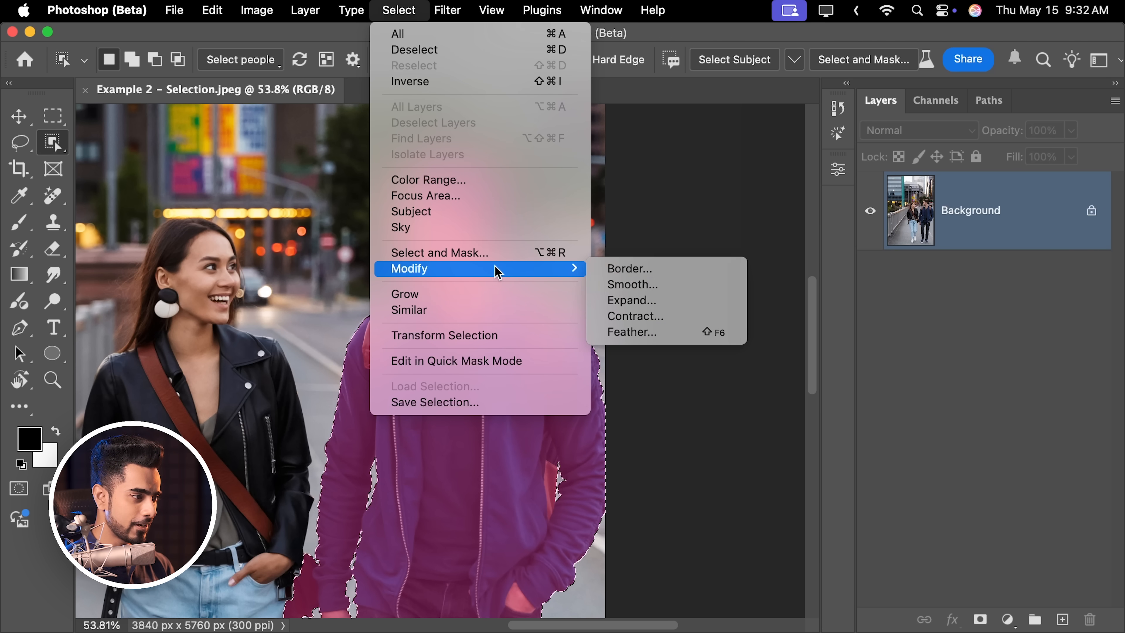
left_click(631, 300)
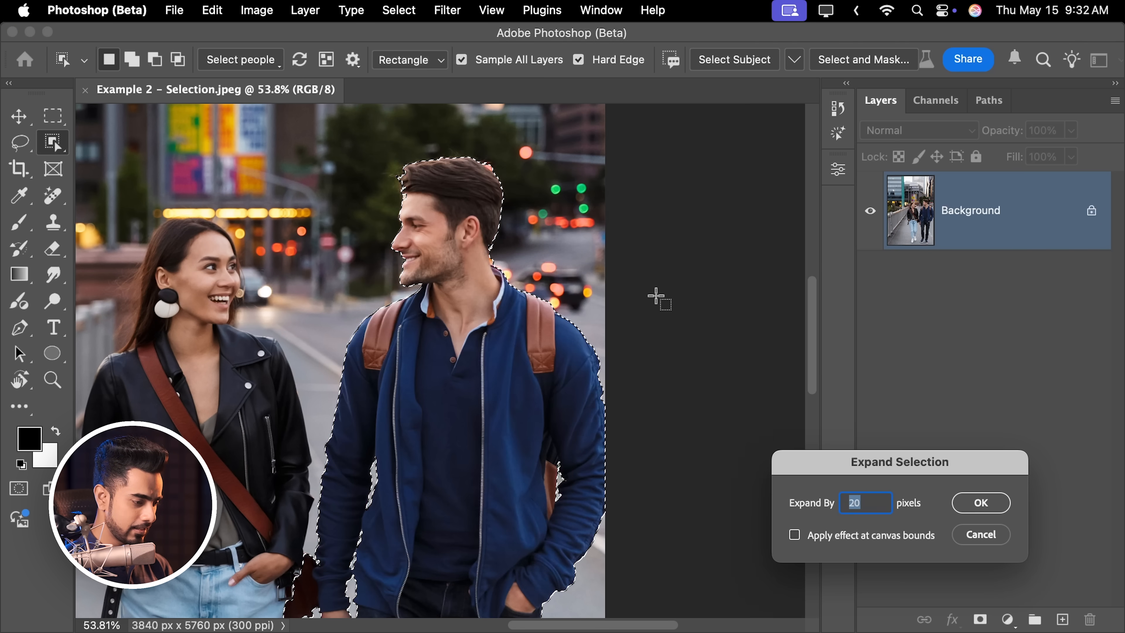
type("40")
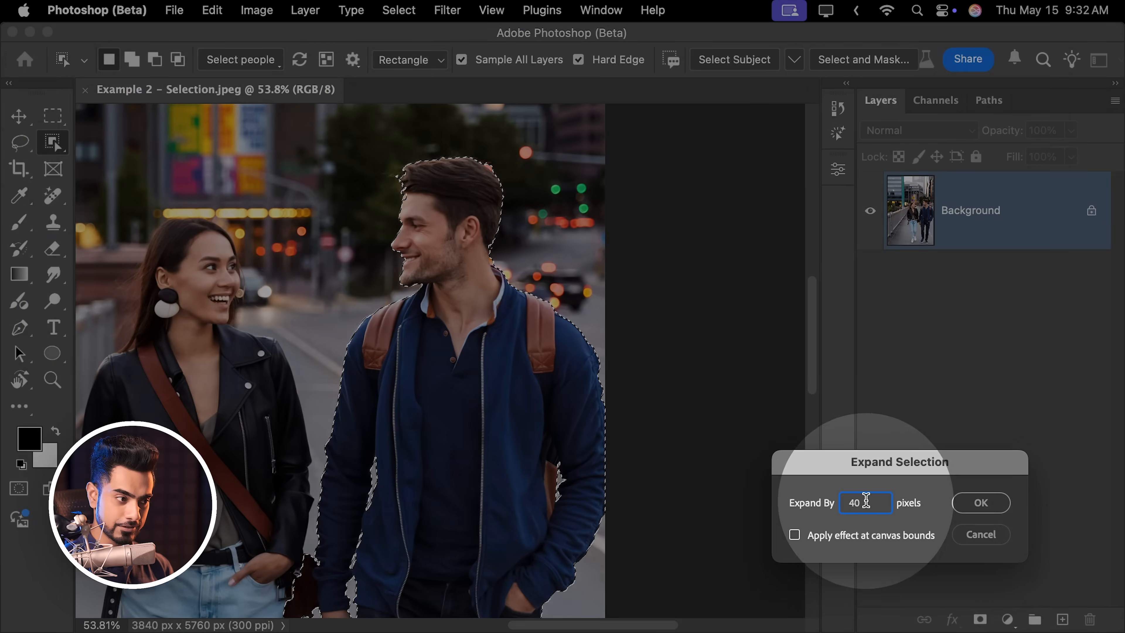
left_click(980, 502)
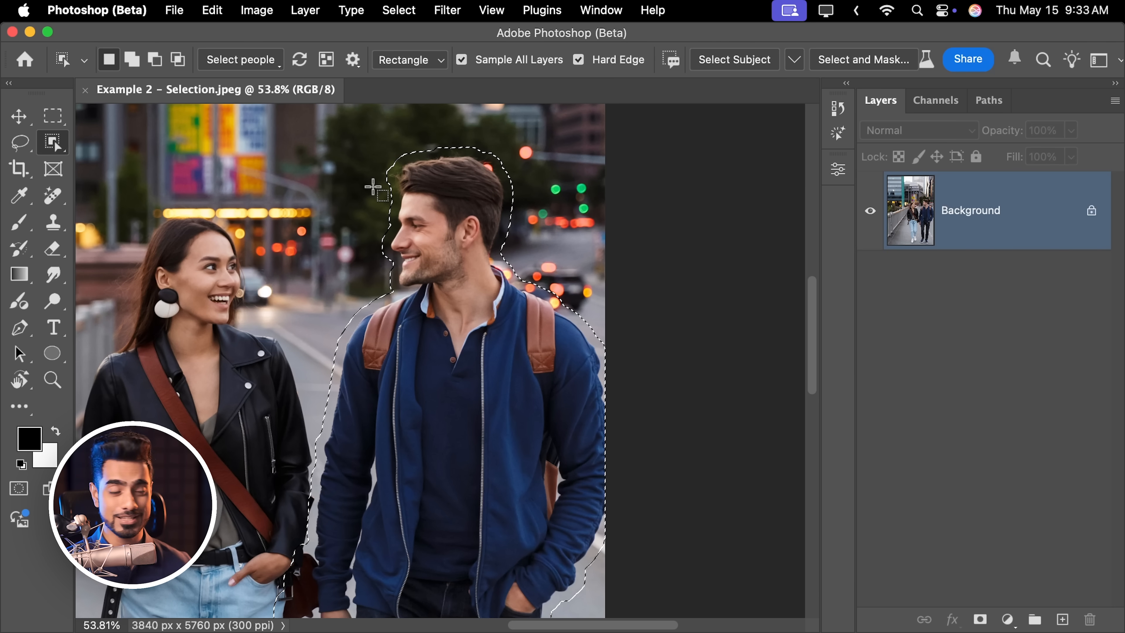
- With the freehand Lasso, trace a loose selection around the man's hair and body
left_click(20, 141)
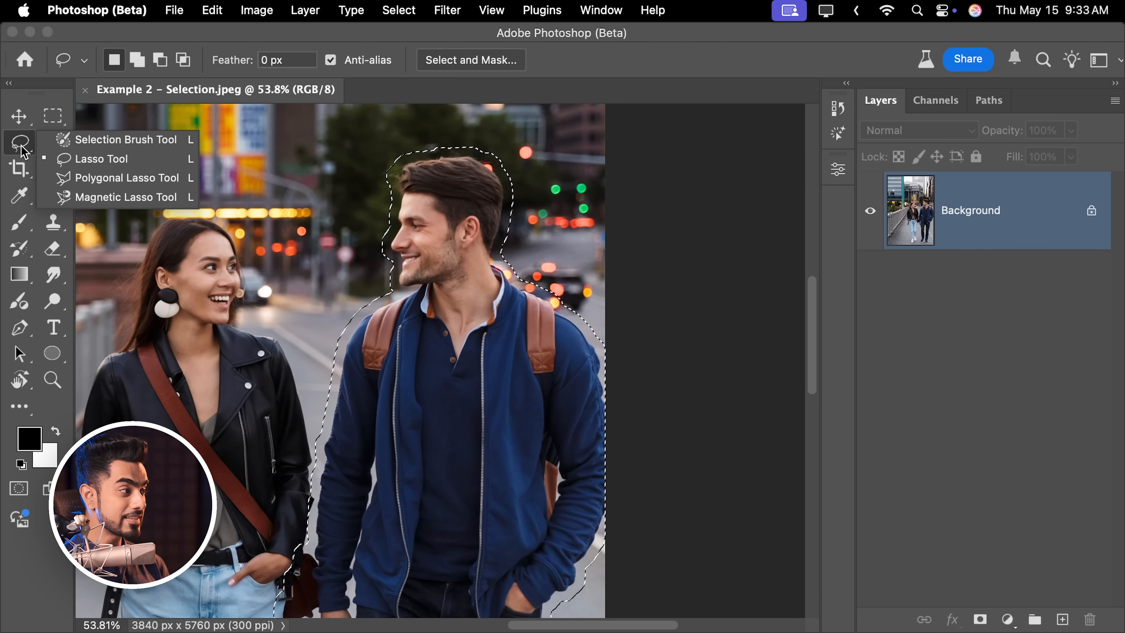
left_click(101, 159)
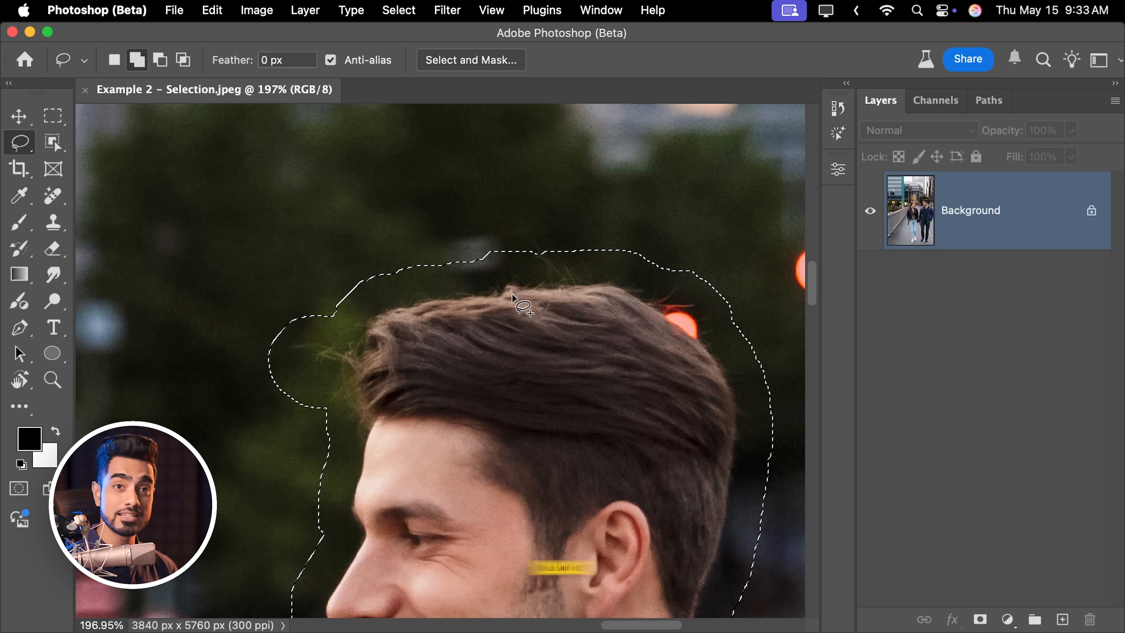
left_click_drag(513, 300, 714, 294)
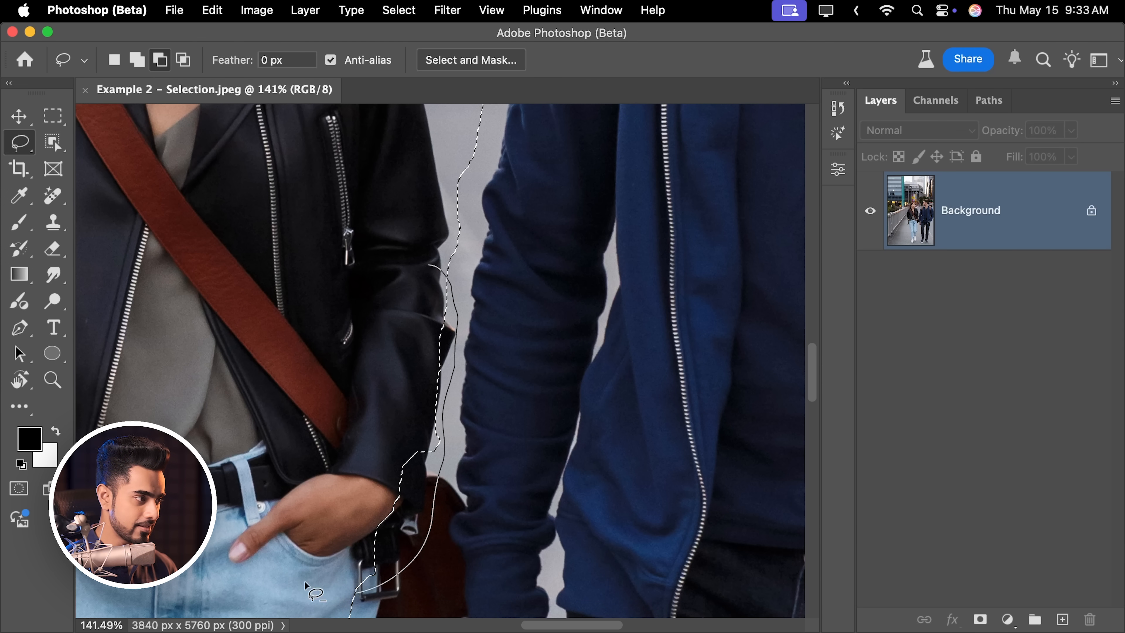
scroll("down", 3)
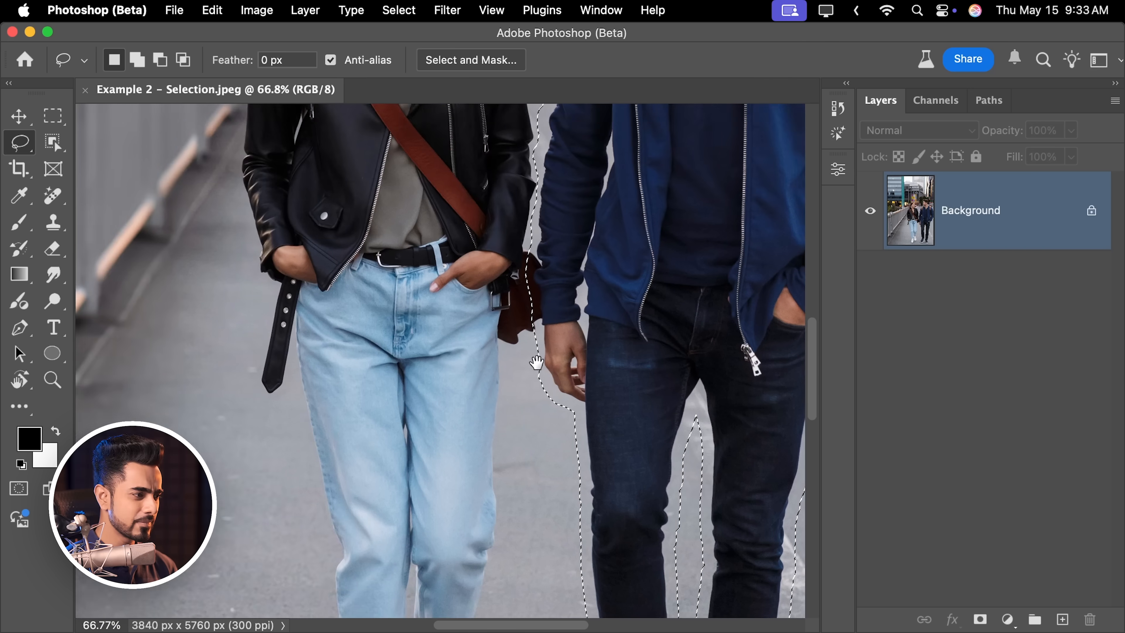
scroll("down", 3)
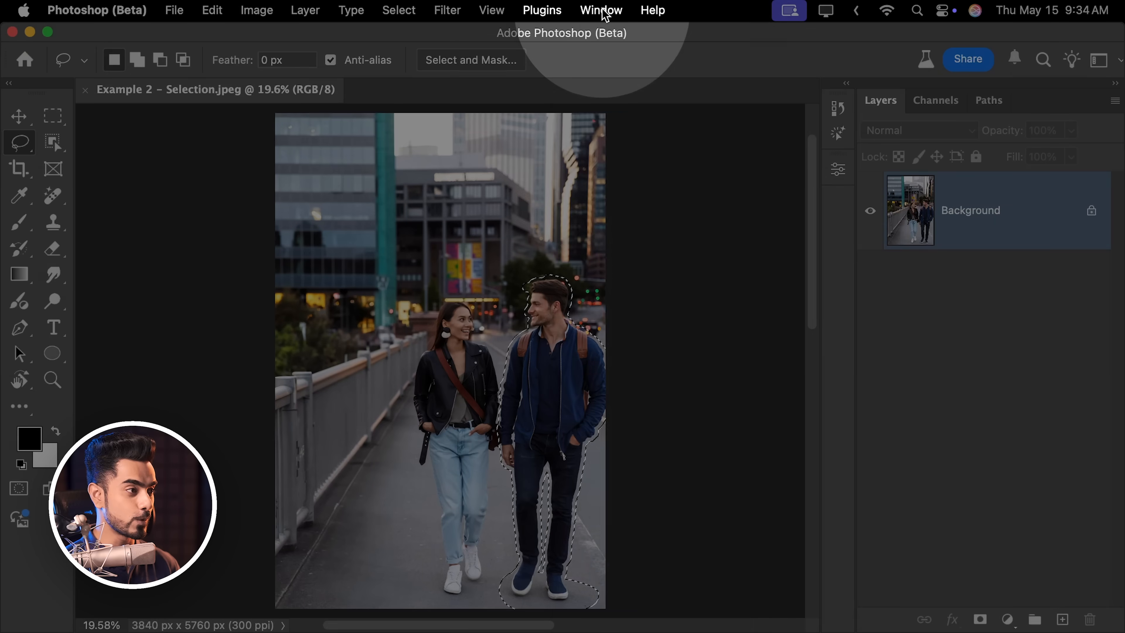
- Turn on the Contextual Task Bar via the Window menu and the canvas right-click option
left_click(601, 10)
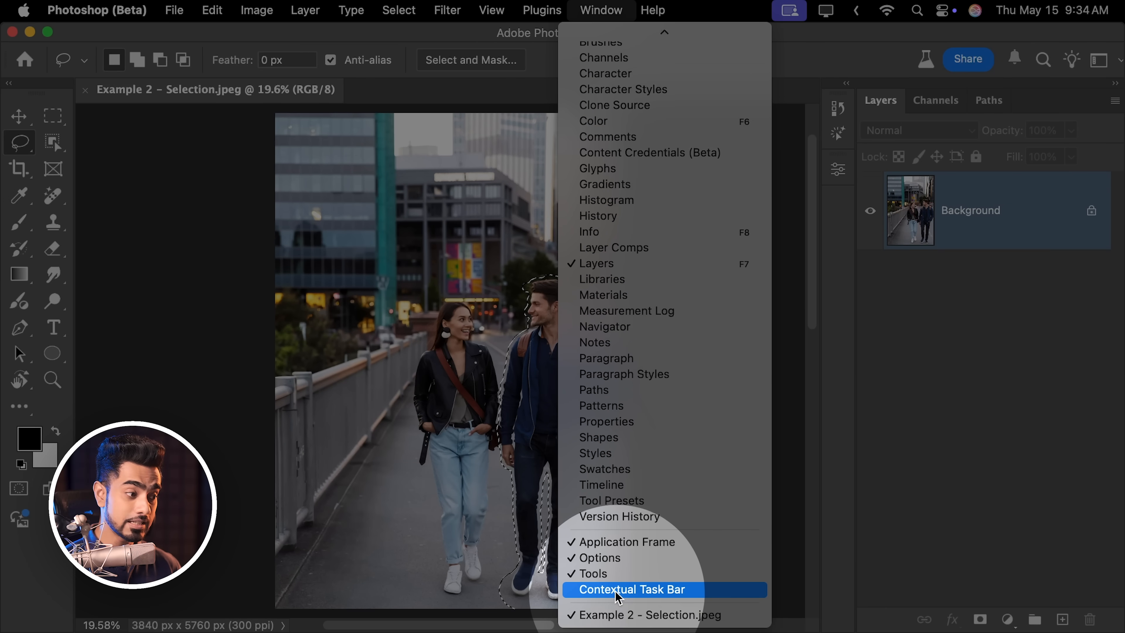
left_click(634, 589)
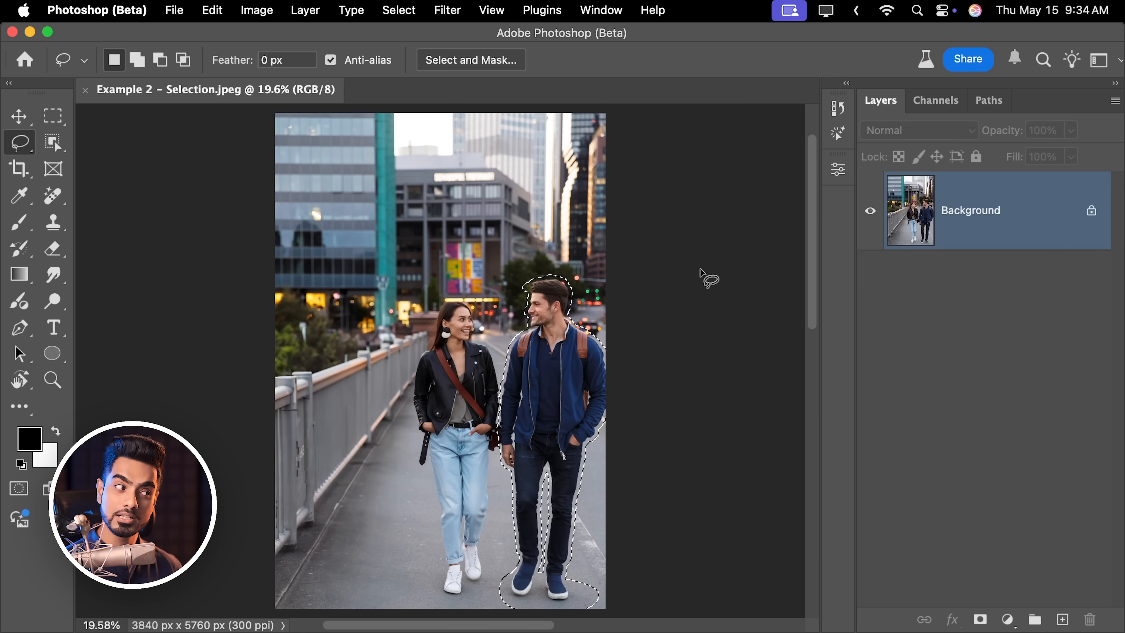
right_click(709, 278)
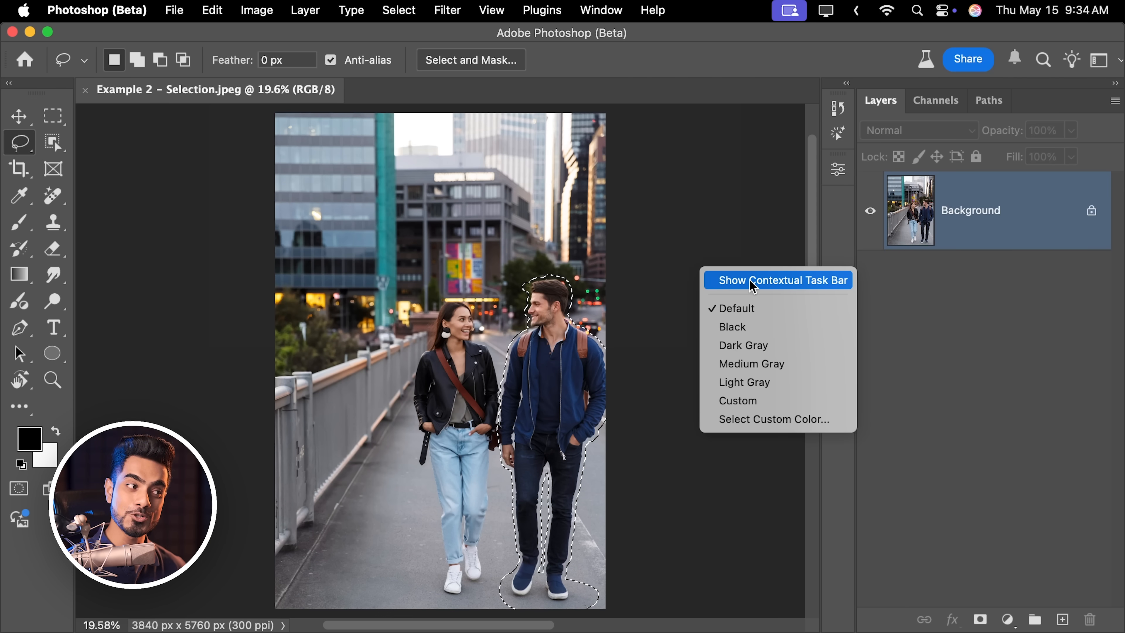
left_click(777, 280)
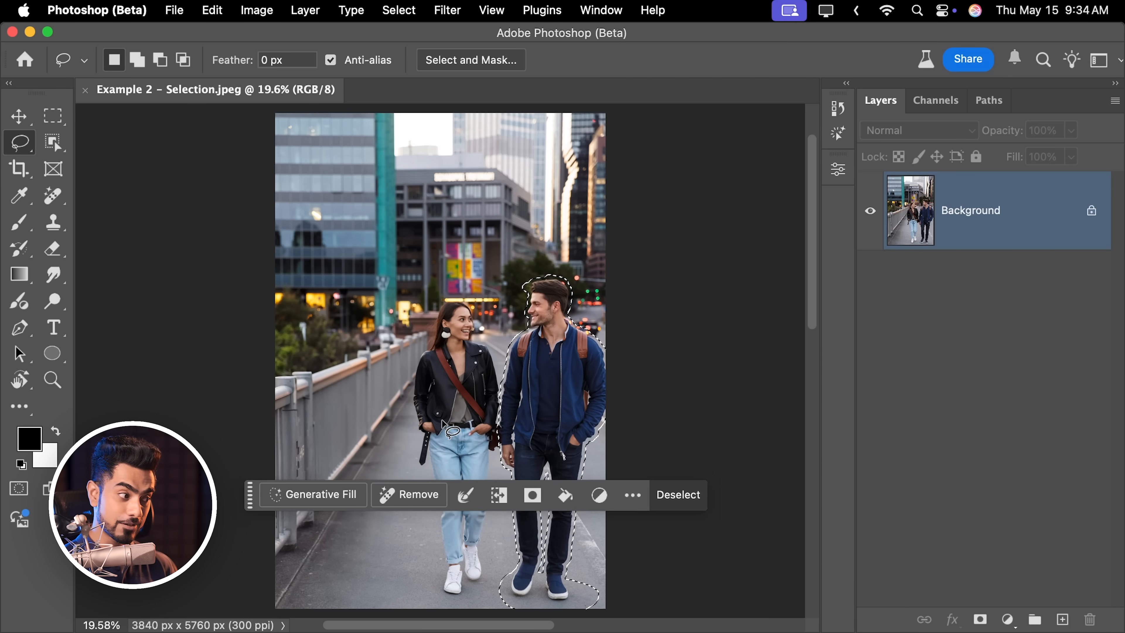
- Erase the selected man from the bridge photo using the task bar's Remove
left_click(408, 495)
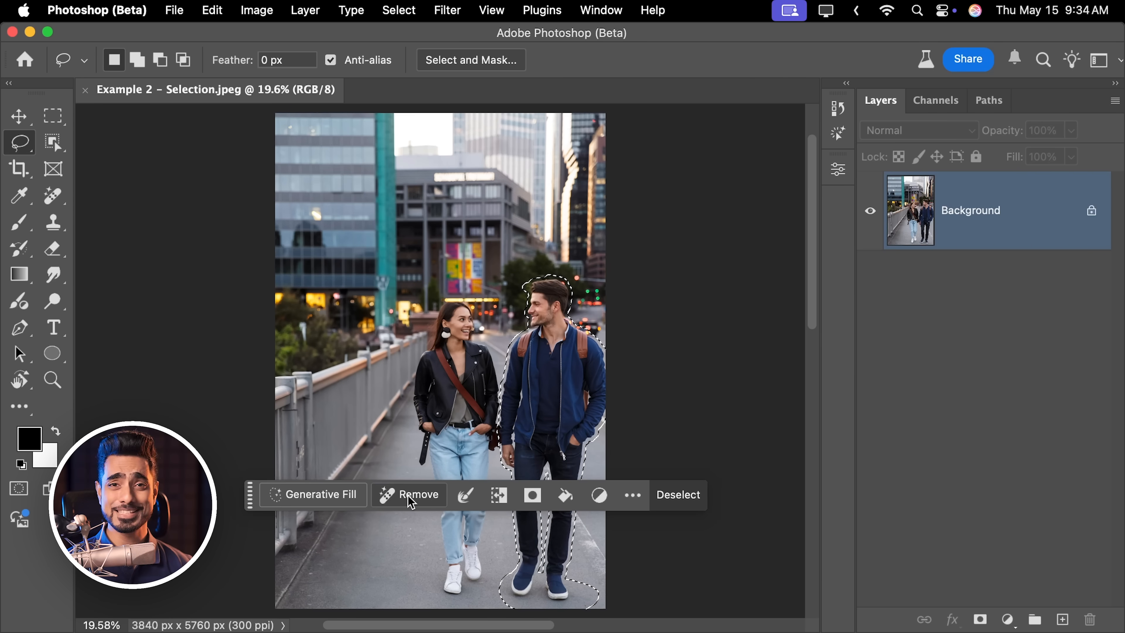
left_click(420, 495)
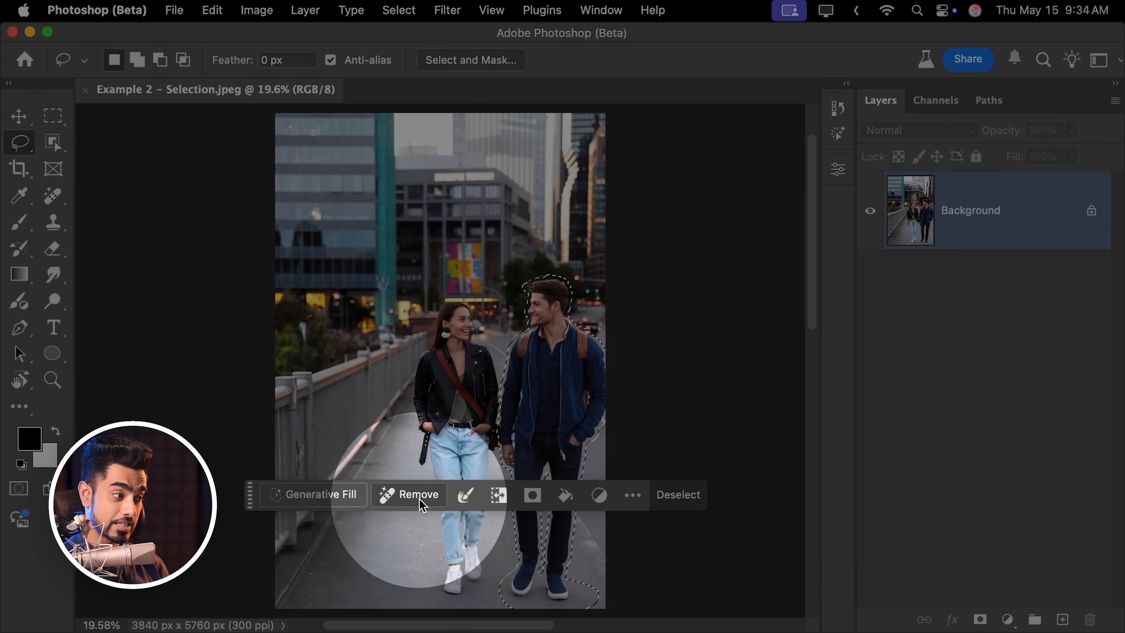
left_click(418, 494)
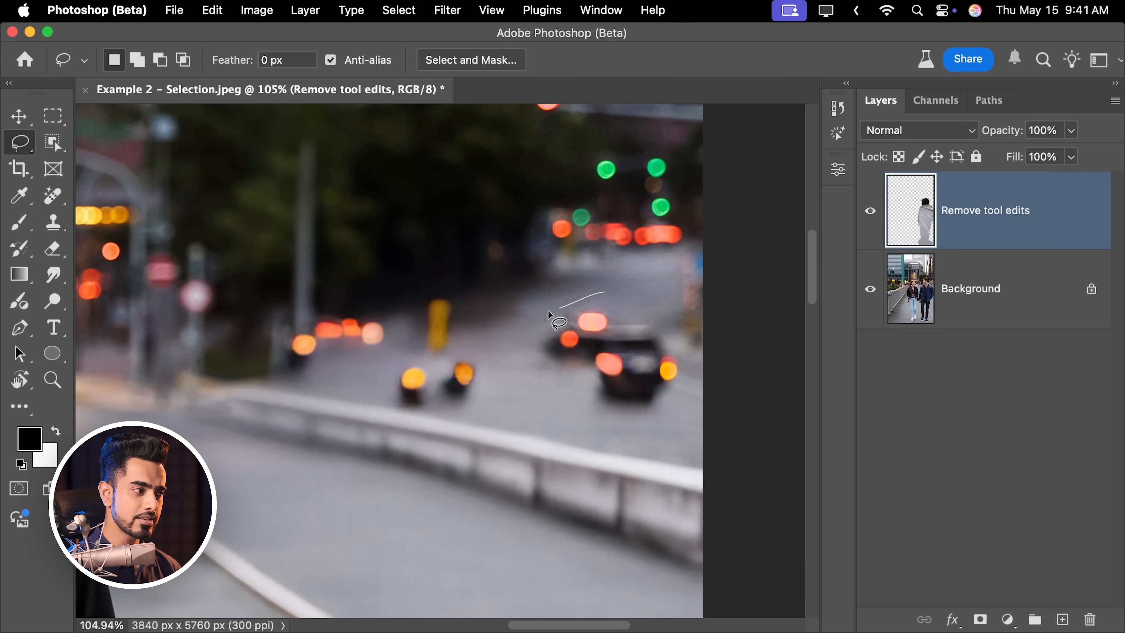
left_click_drag(559, 321, 332, 387)
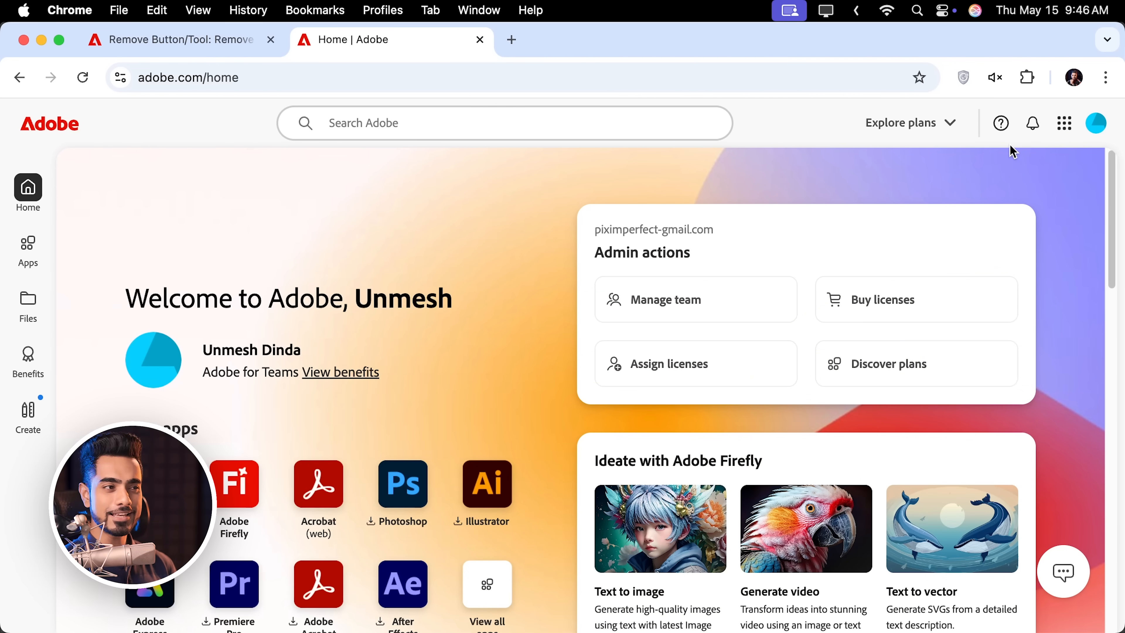
left_click(1095, 122)
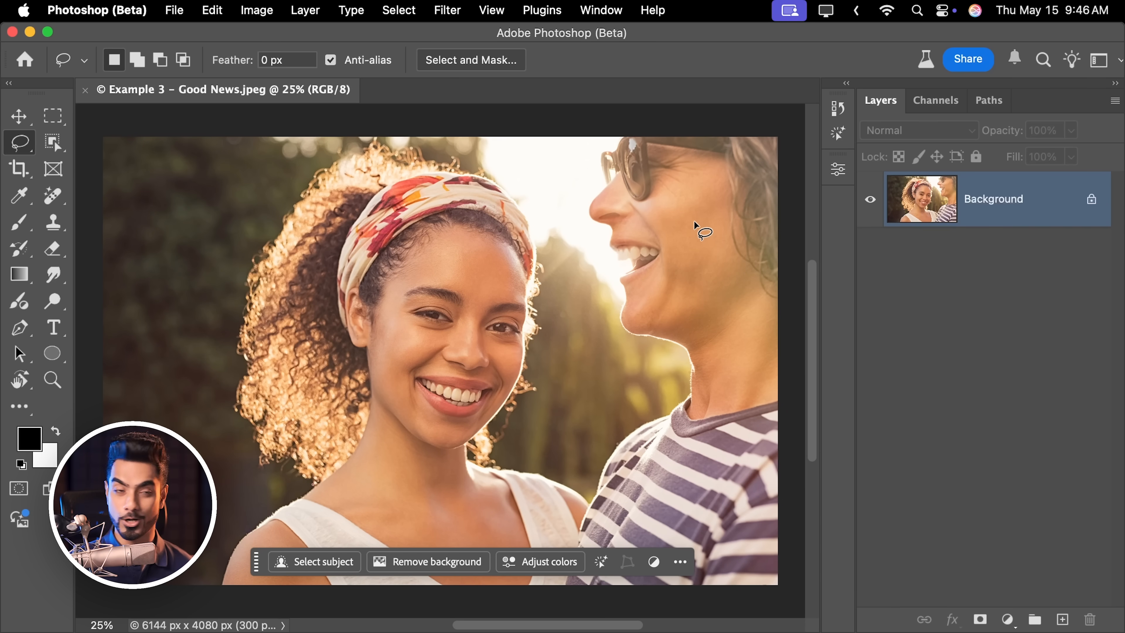
- Bring up the Example 3 - Good News photo in Photoshop (Beta)
left_click(52, 195)
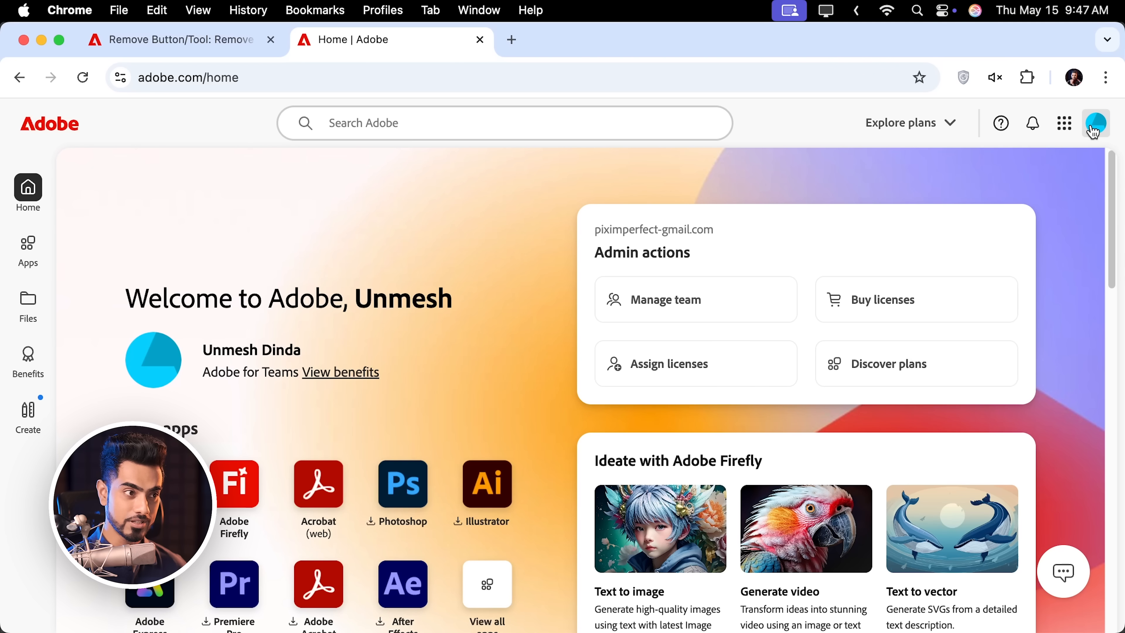
- Show the account summary with 1444 of 1500 monthly generative credits left
left_click(1095, 123)
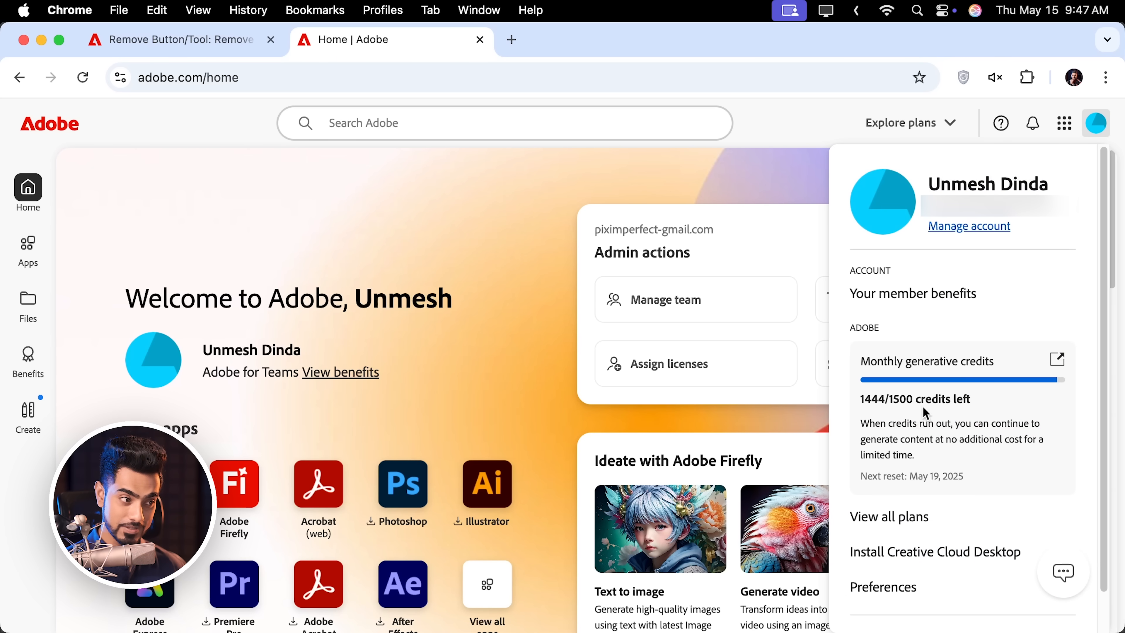
double_click(873, 399)
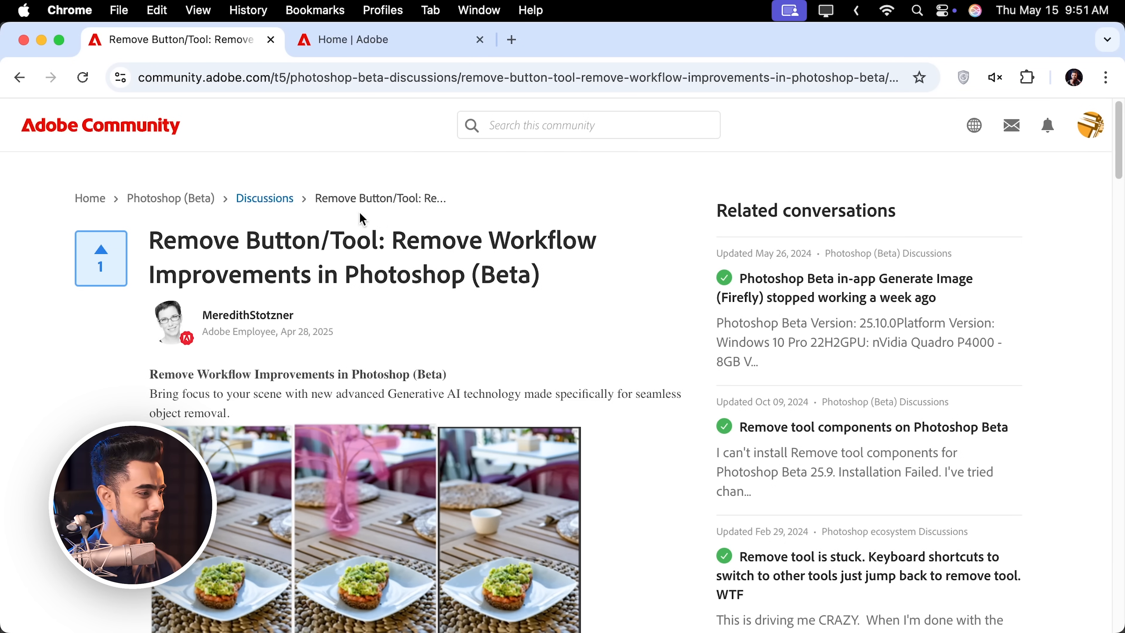
- Scroll through the Remove workflow improvements community post
scroll("down", 3)
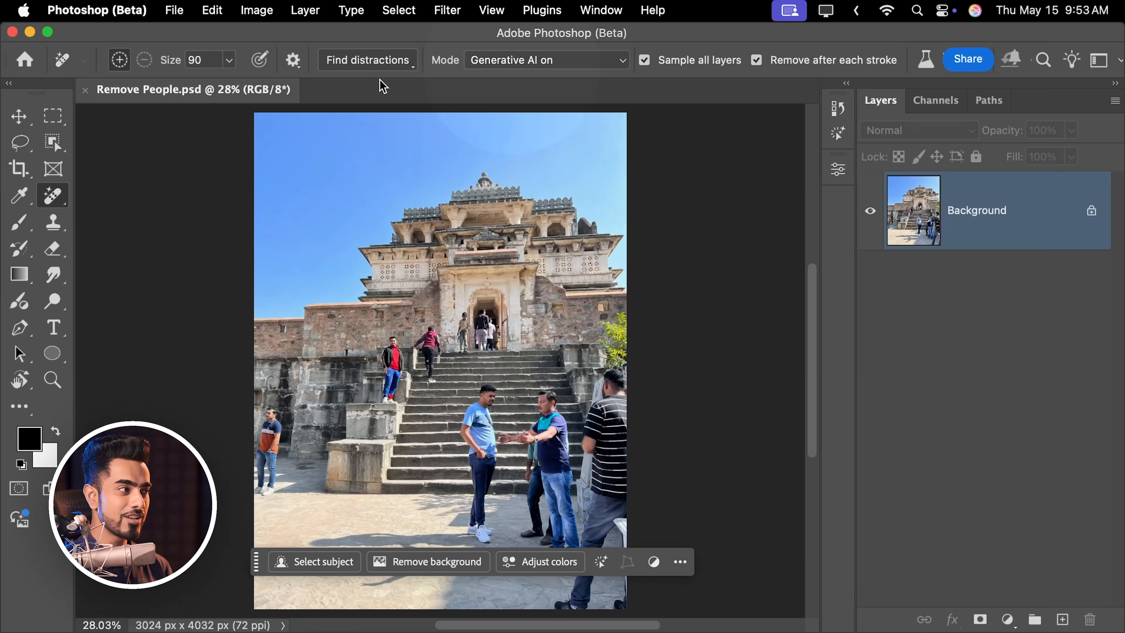
- Use Find distractions set to People to erase everyone from the temple stairs photo
left_click(368, 60)
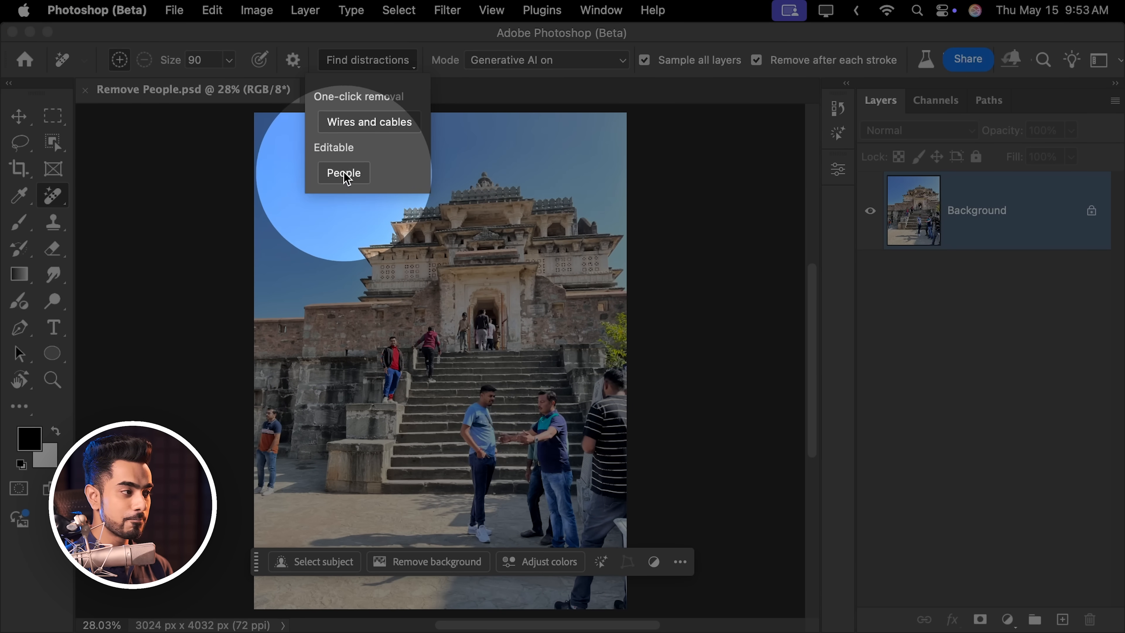
left_click(344, 173)
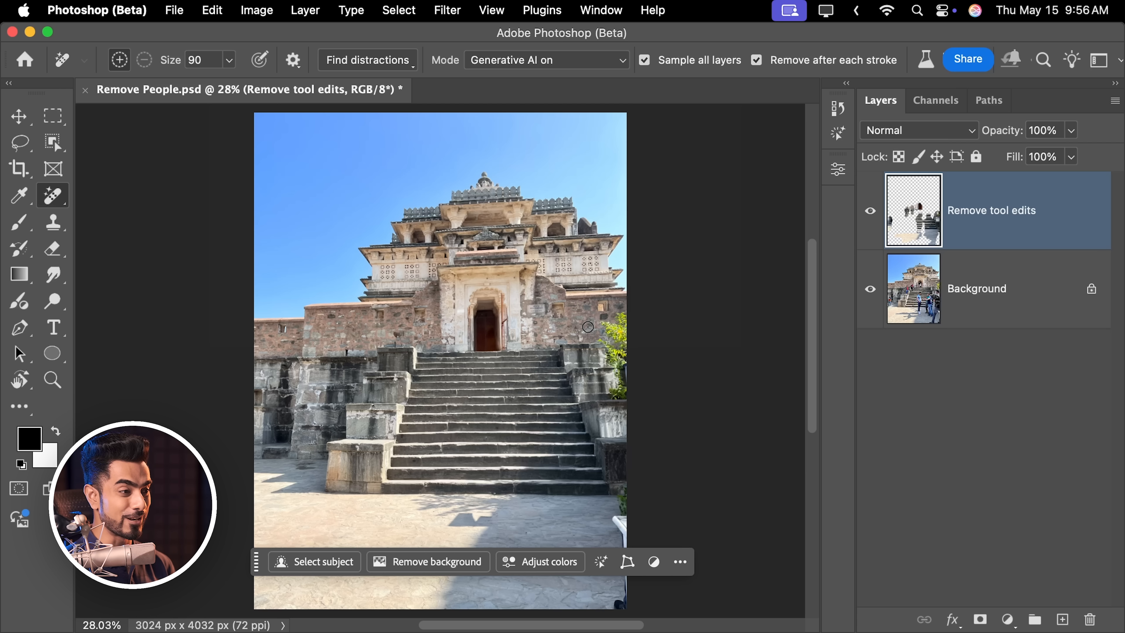
left_click(870, 211)
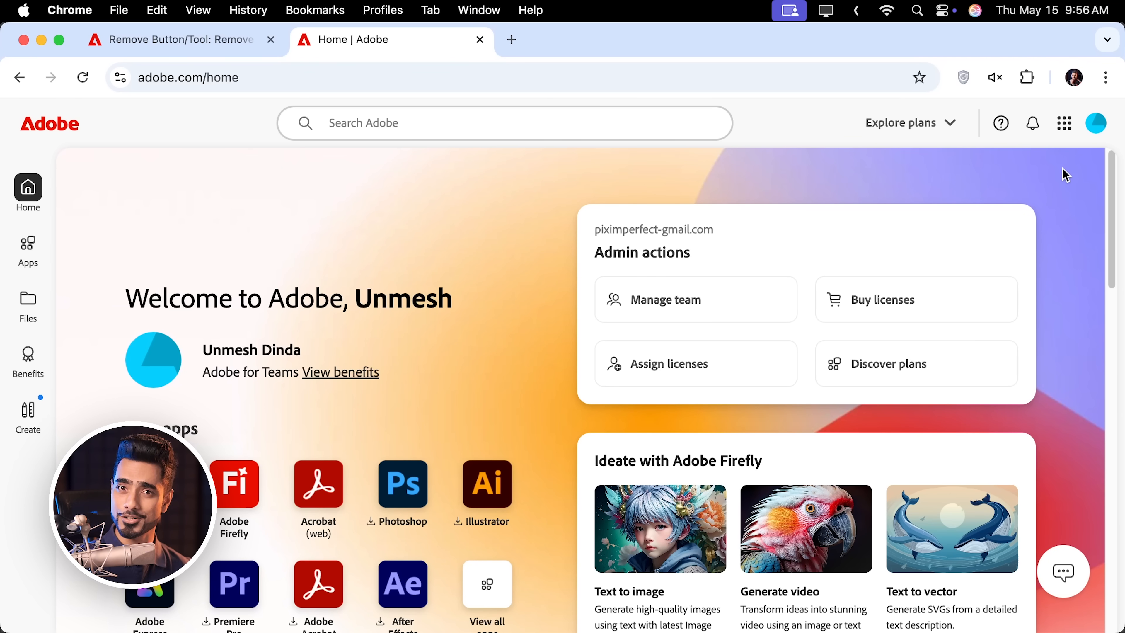
left_click(1095, 123)
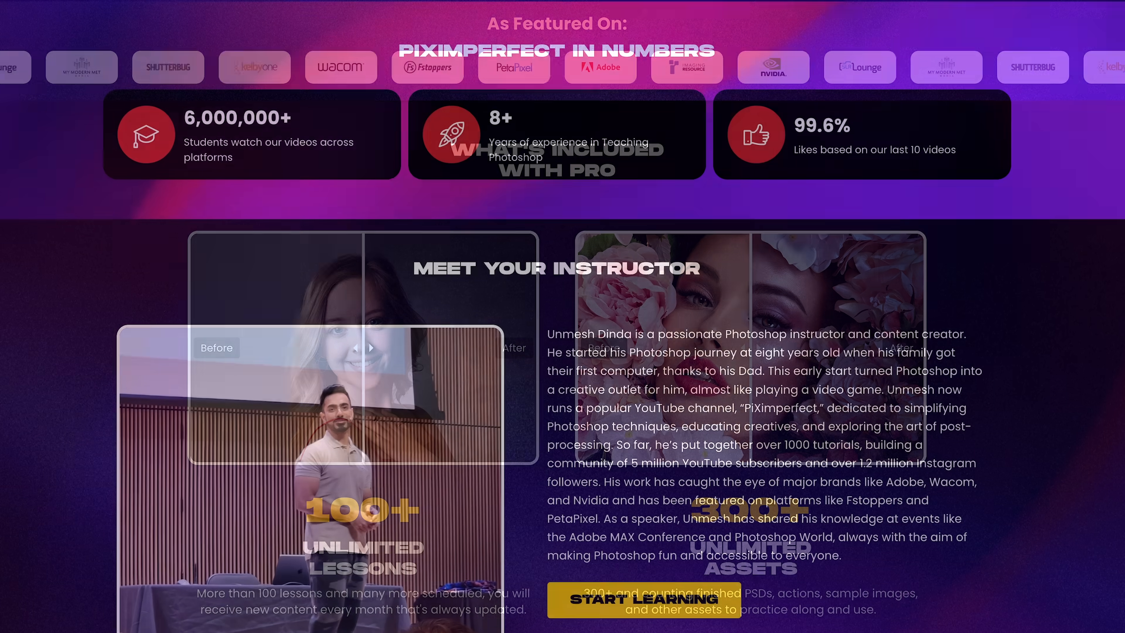
- Scroll the PiXimperfect page down to the Current Course Library section
scroll("down", 3)
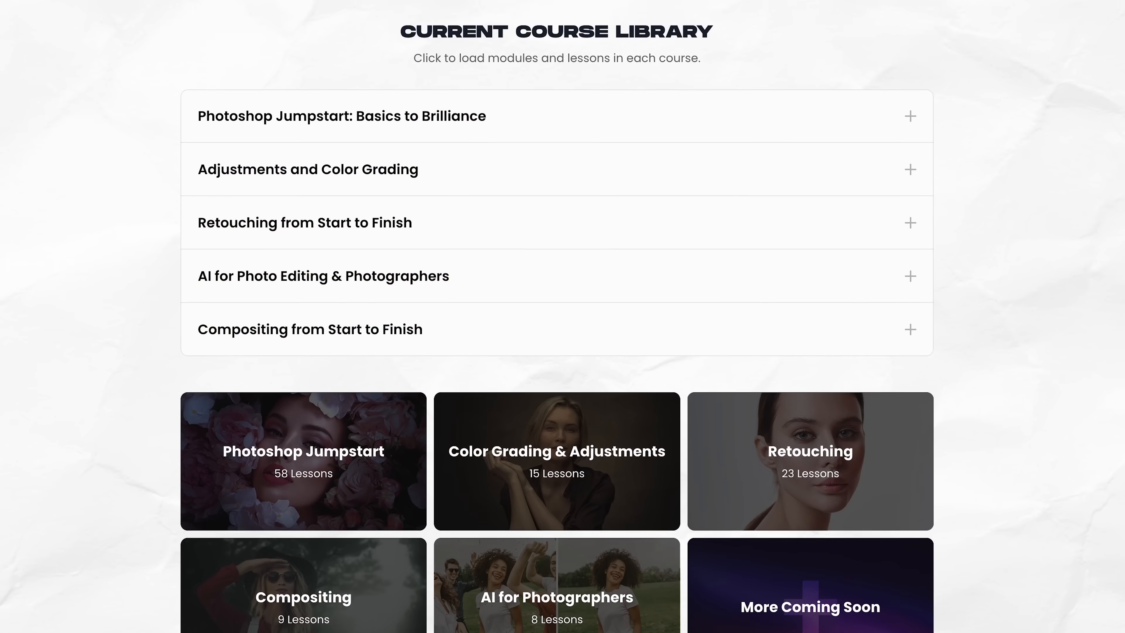